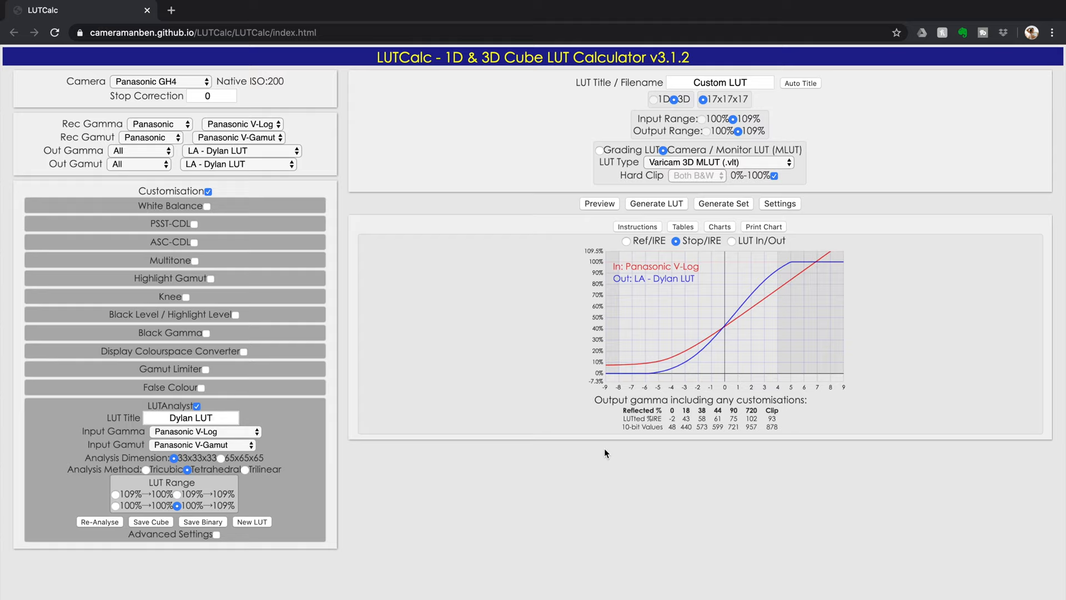
mouse_move(335, 351)
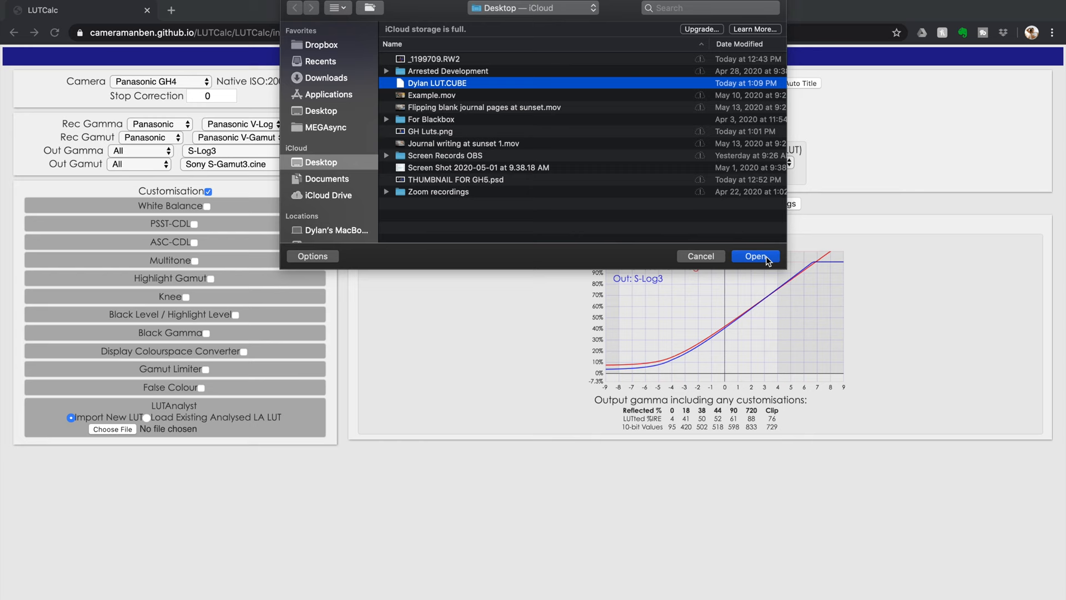
- Import Dylan LUT.CUBE from the Desktop into LUTAnalyst
click(754, 256)
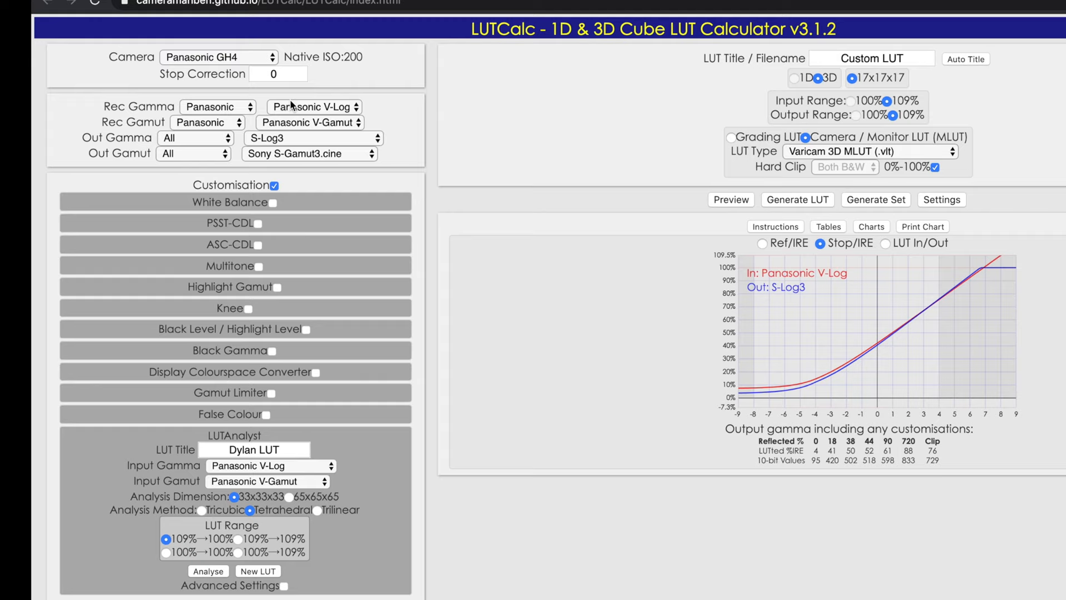
- Keep Panasonic GH4, set output gamma to Panasonic V-Log, and LUT range 100%→109%
click(217, 56)
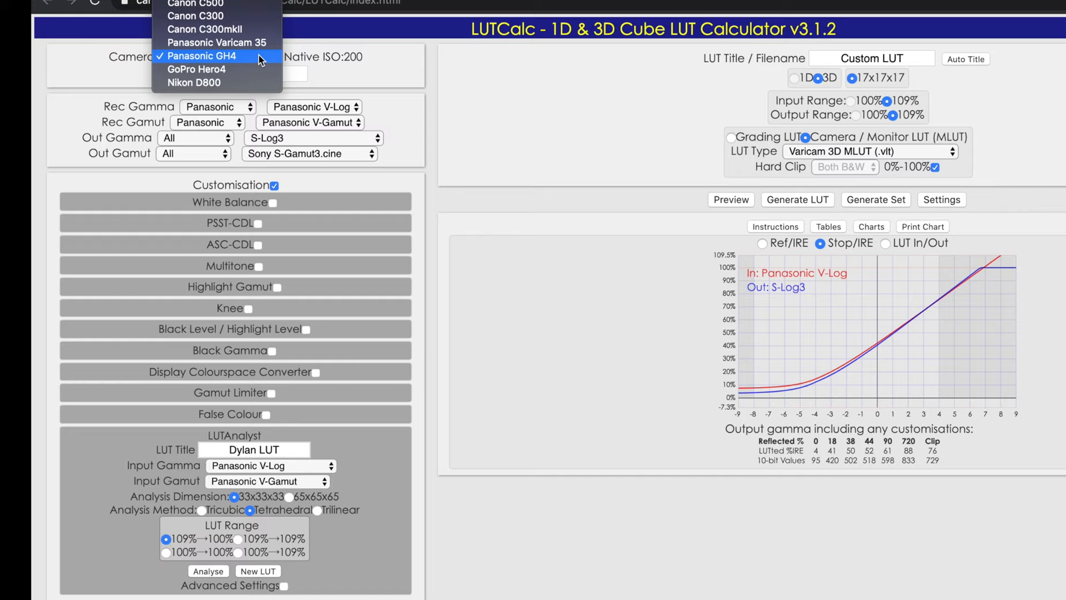
click(202, 56)
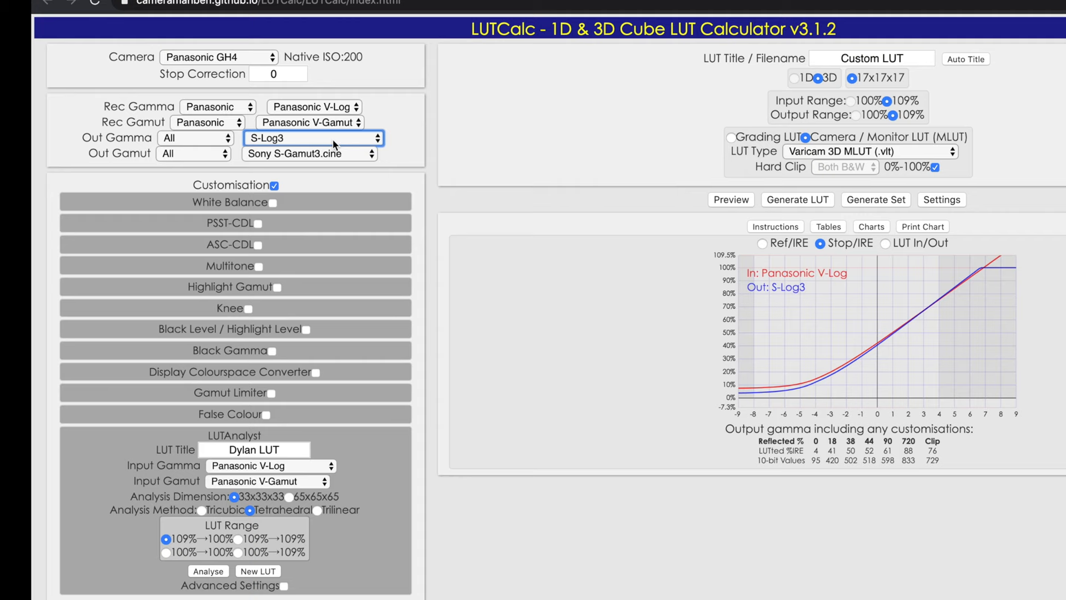
click(312, 138)
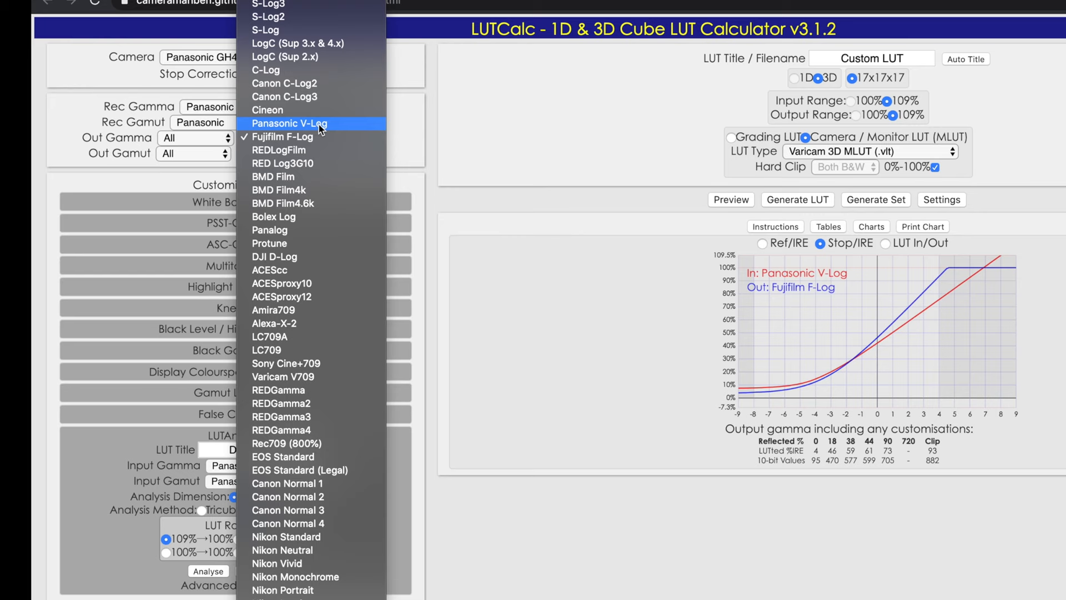
click(288, 124)
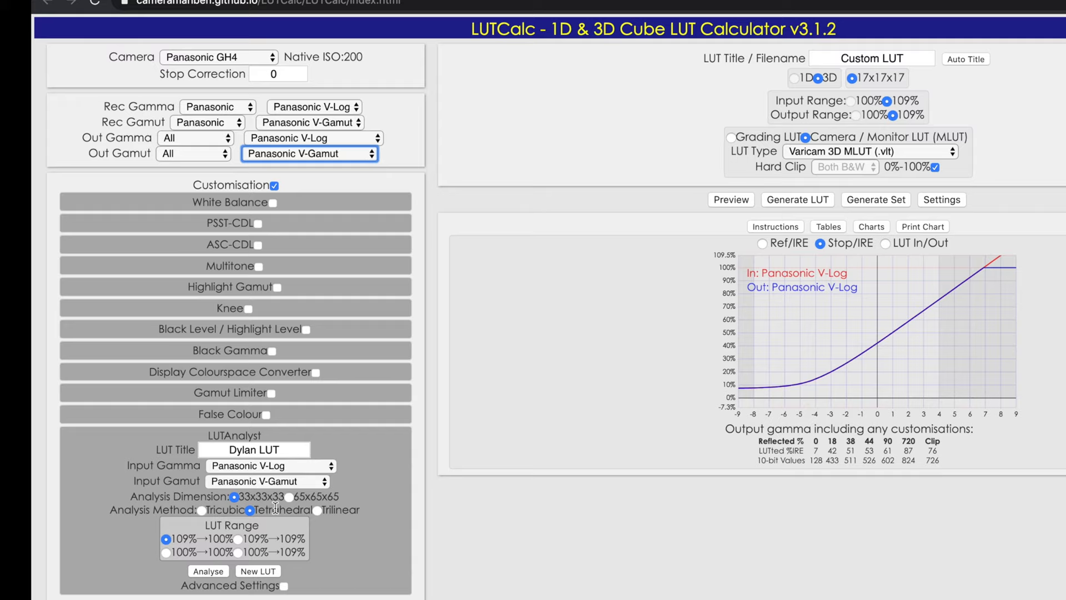
click(238, 550)
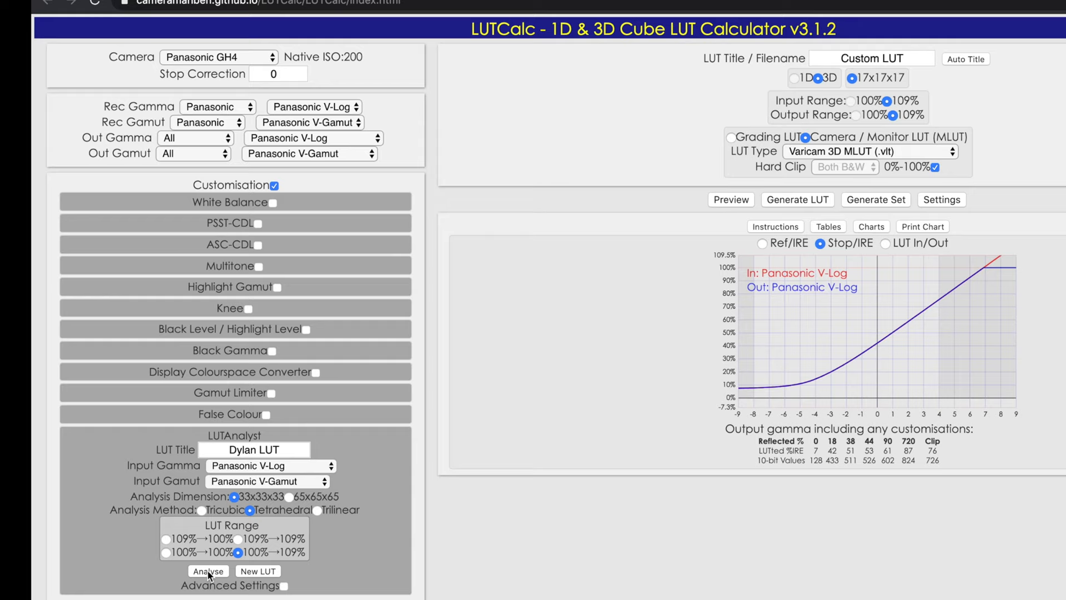
- Analyse the Dylan LUT and preview it on the test image
click(209, 570)
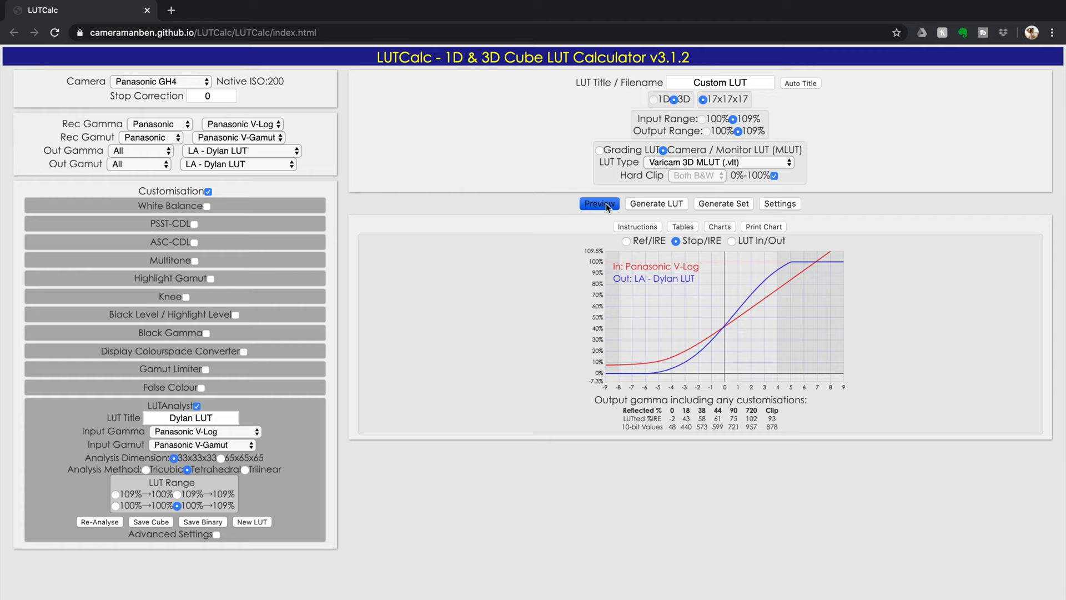
click(599, 203)
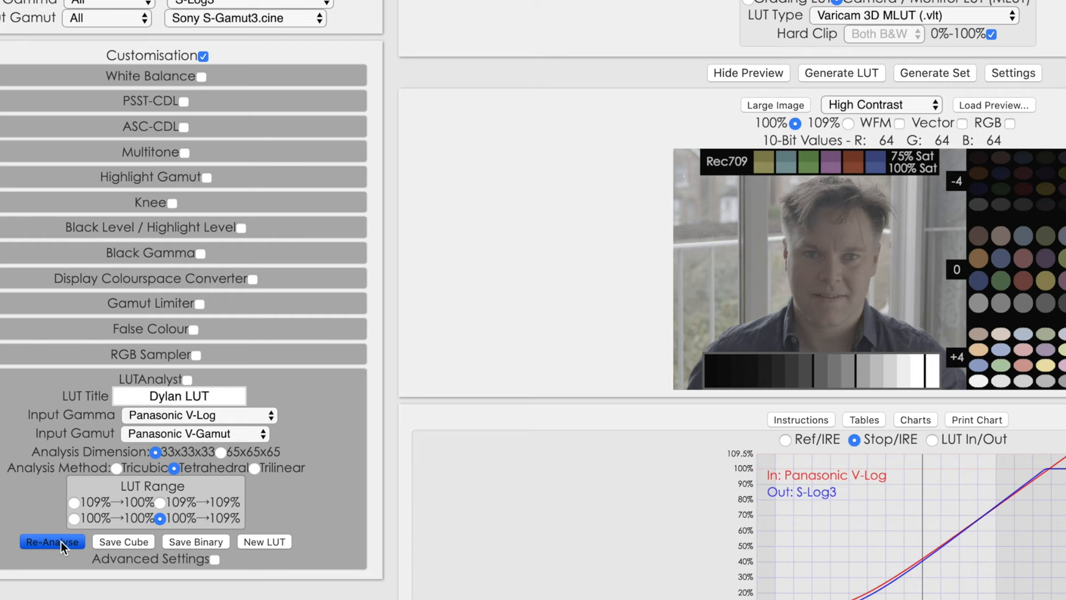
- Re-analyse the Dylan LUT with the updated range
click(52, 542)
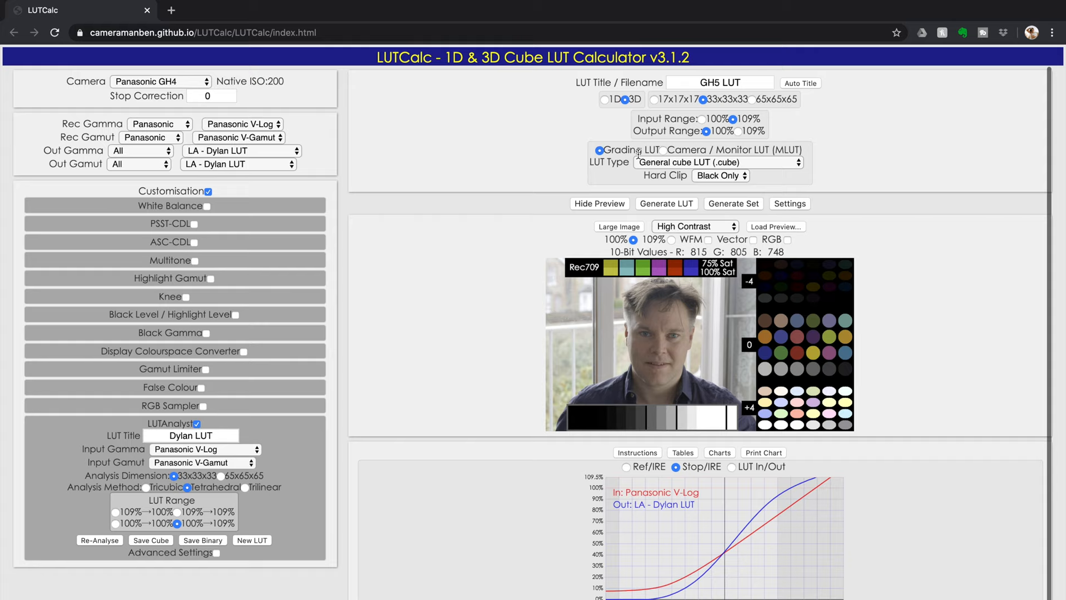
- Set the LUT format to Varicam 3D MLUT (.vlt) for camera monitoring
click(715, 161)
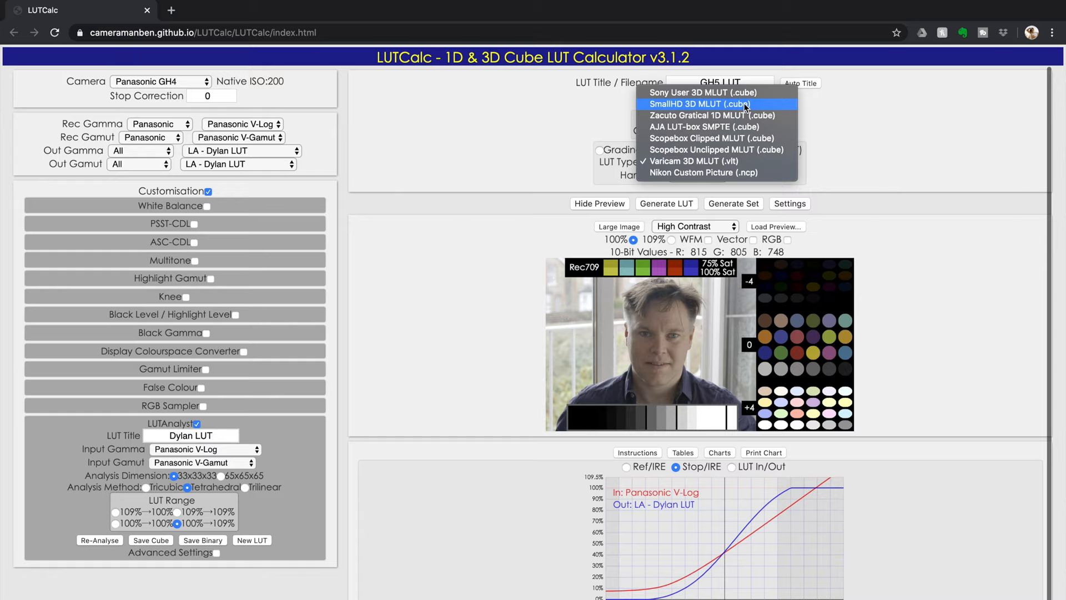